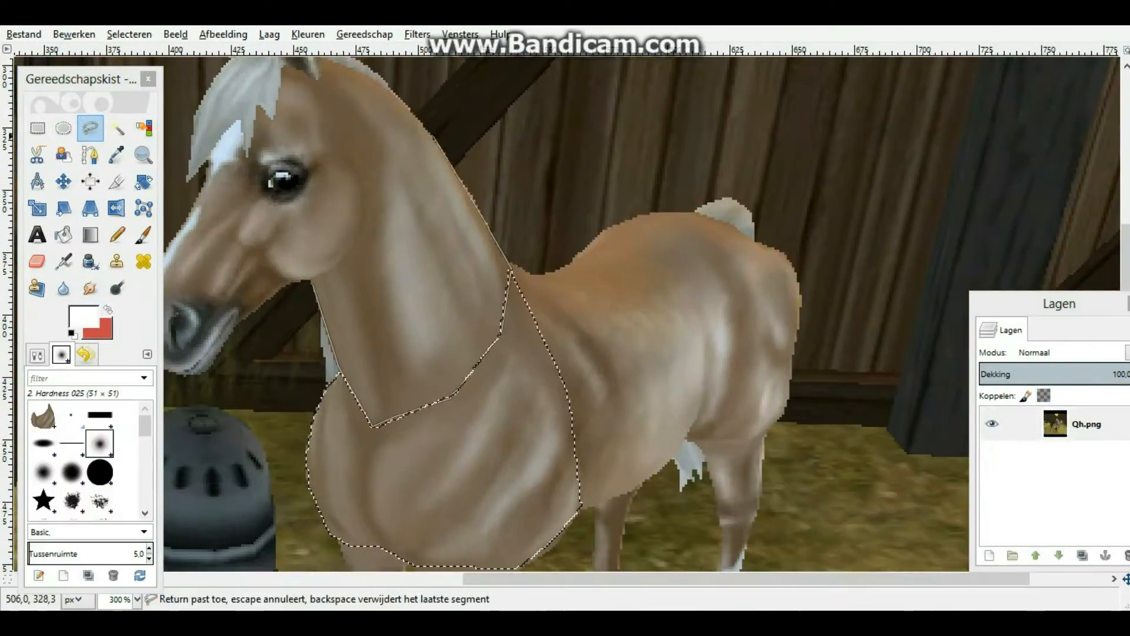
Close the Free Select outline around the horse's chest in the photo
click(89, 209)
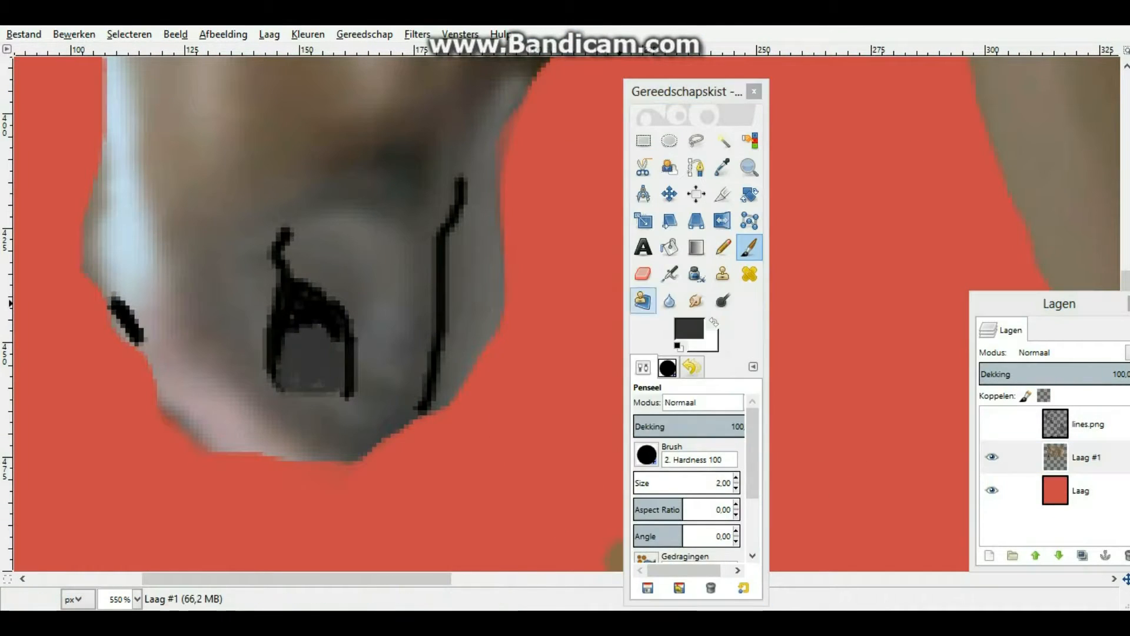
Paint a dark nostril stroke, fill the eye solid dark, and add a soft grey shine
click(669, 272)
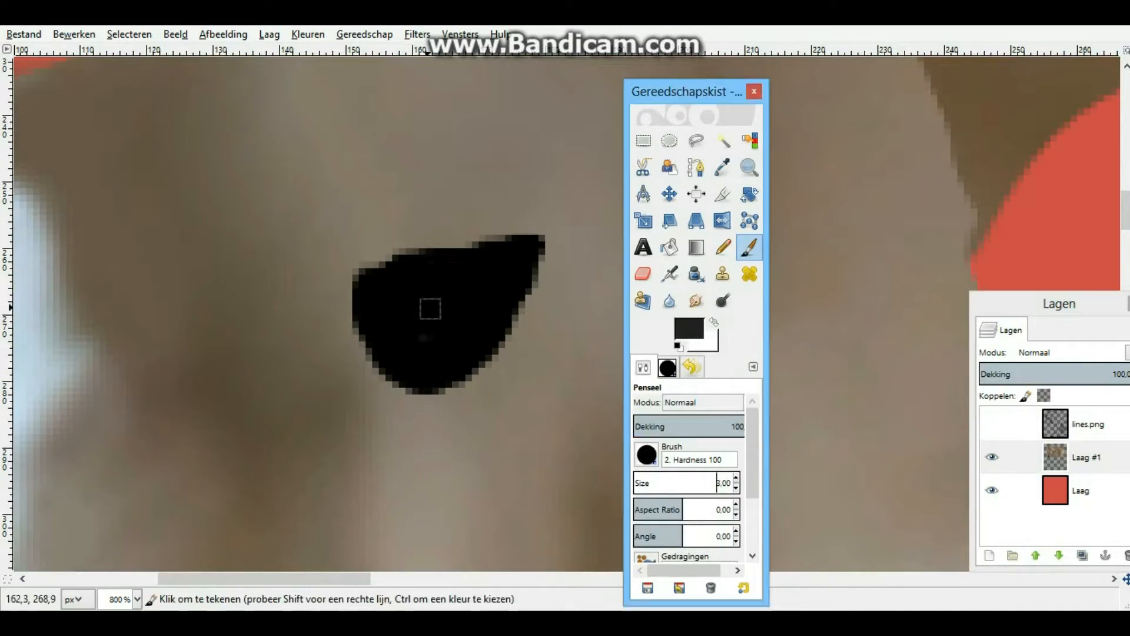
click(668, 274)
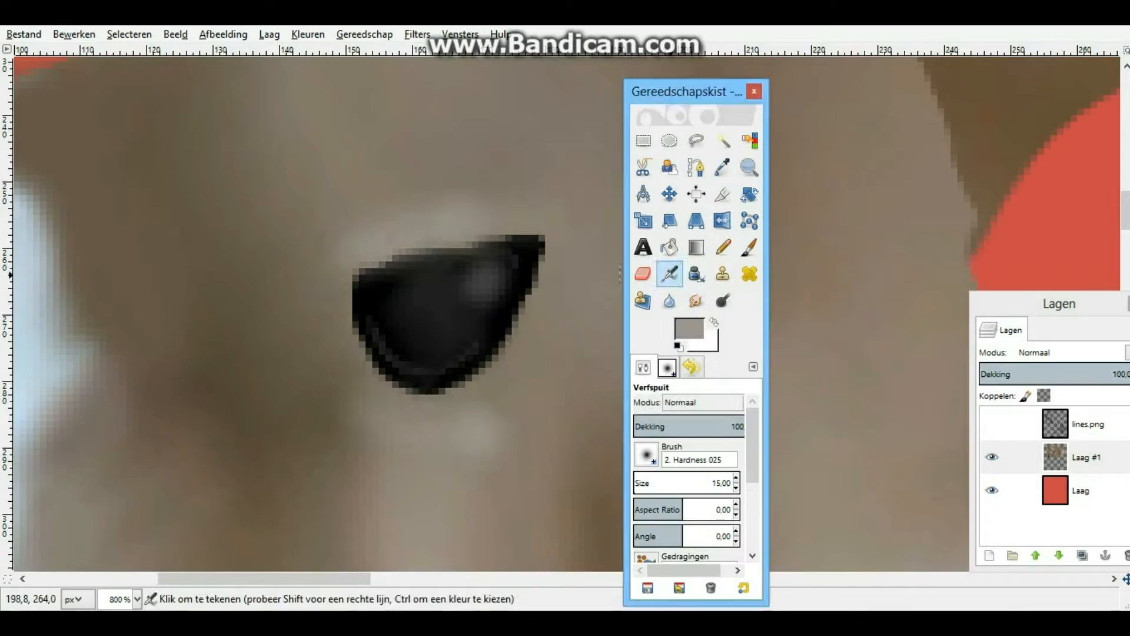
click(748, 167)
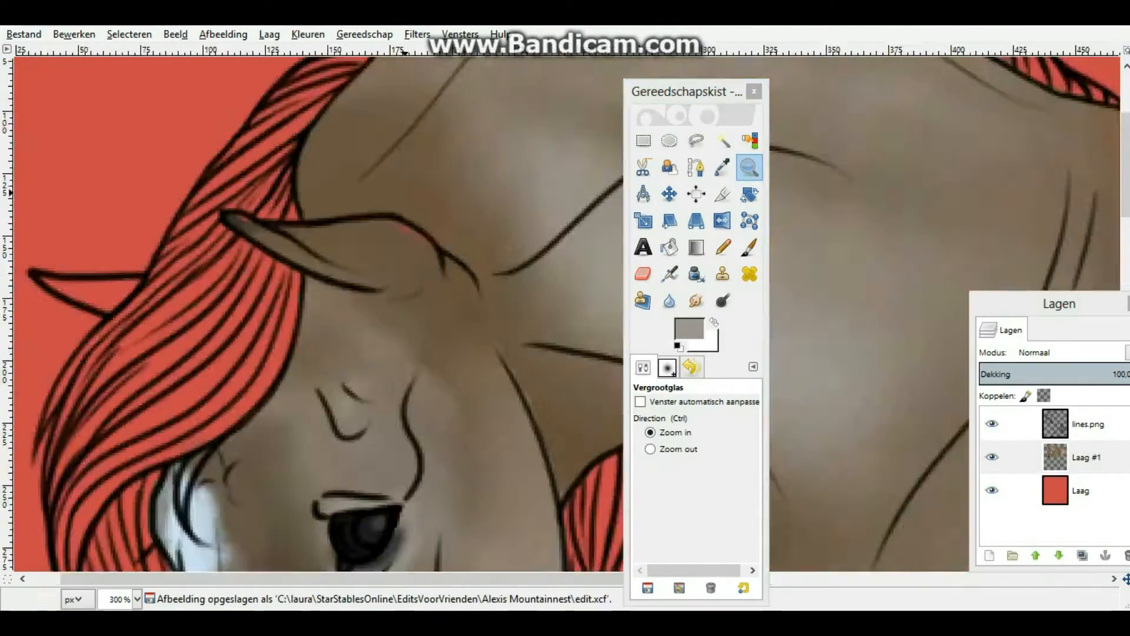
Zoom in on the horse's ear and confirm the brown 614f3f paint colour
click(687, 330)
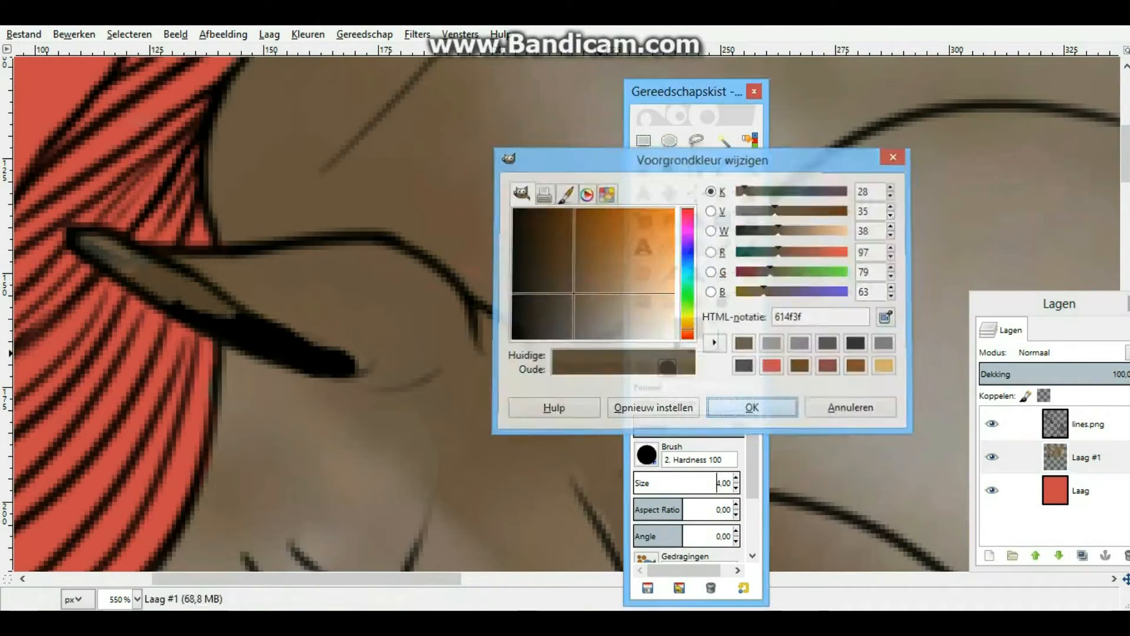
click(751, 407)
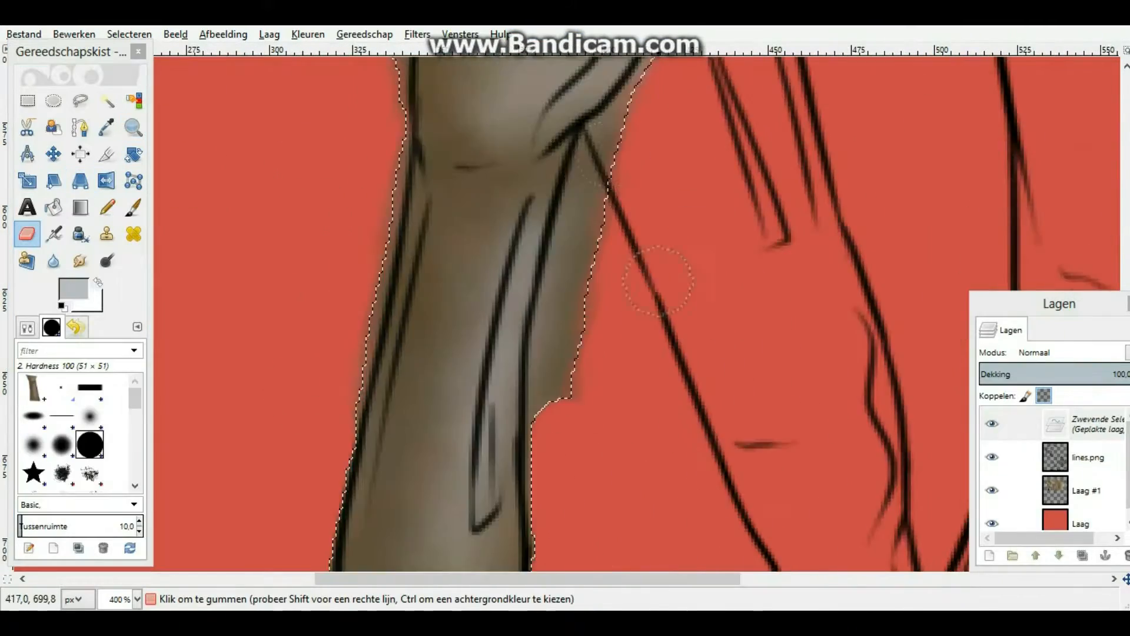
Erase the texture spilling past the leg outline
click(80, 260)
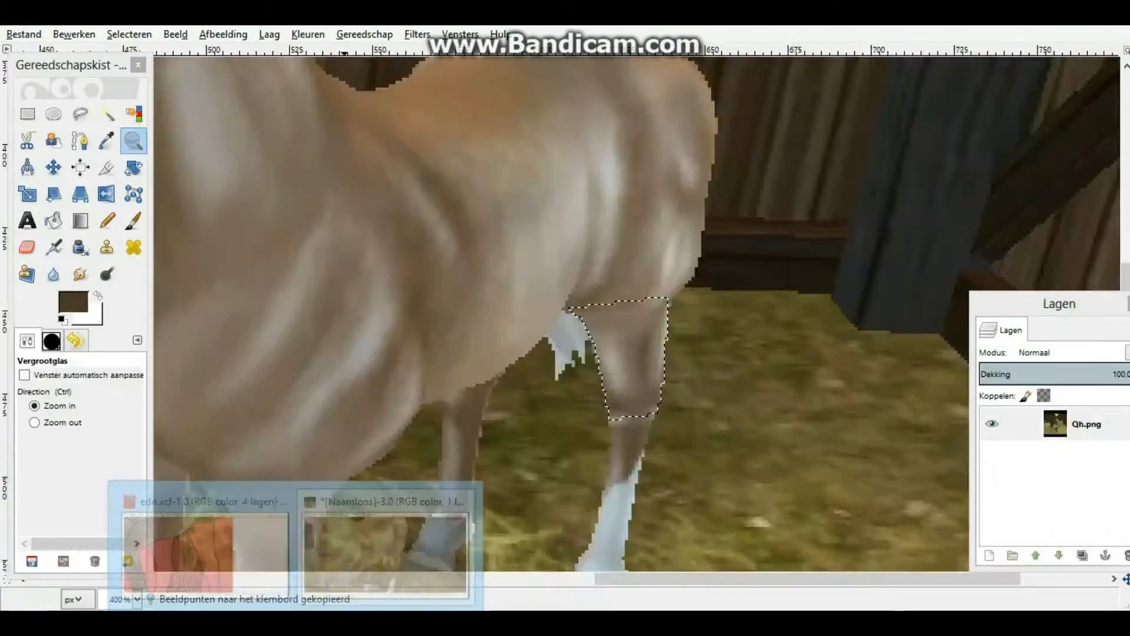
Switch back to the horse drawing in edit.xcf
click(26, 247)
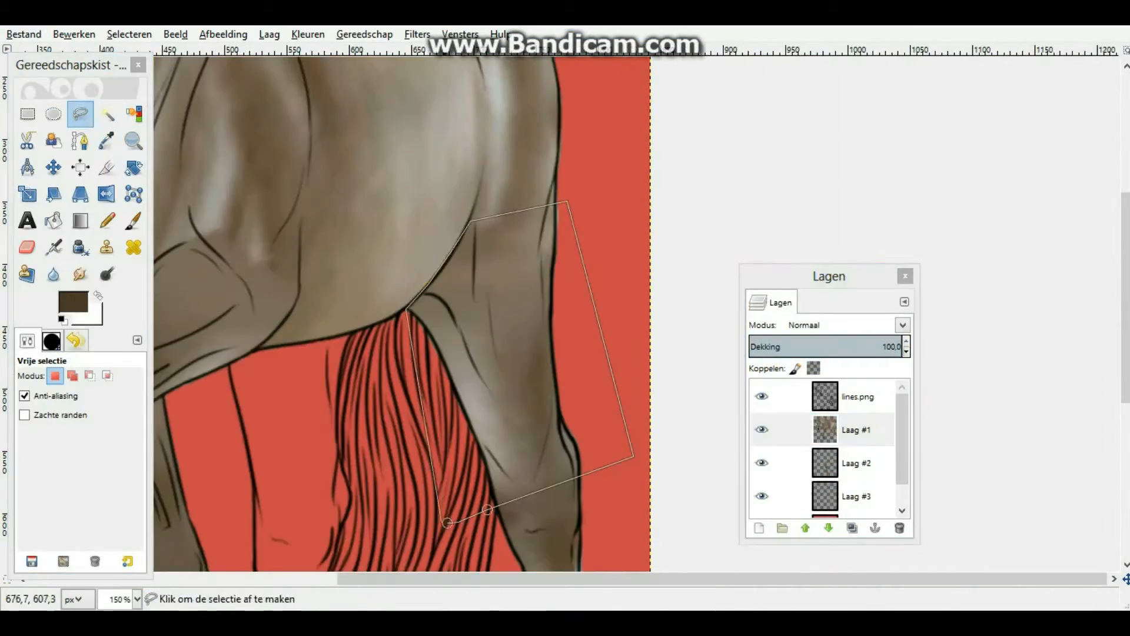
Finish the hind-leg outline, erase leftover texture beside the leg, and close the hoof outline
click(26, 248)
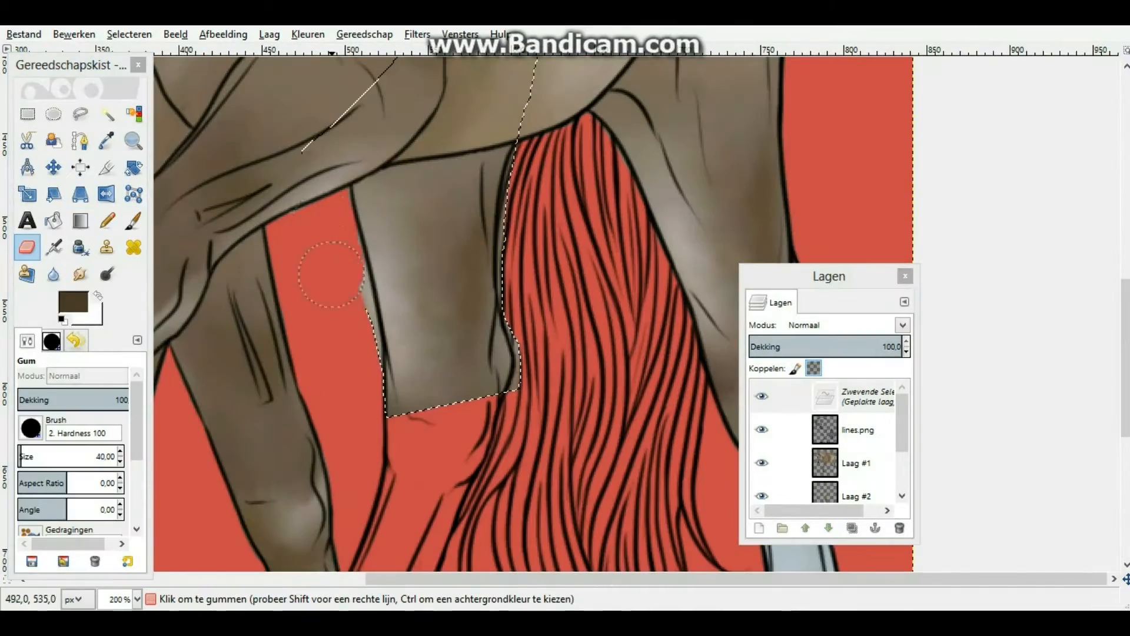
click(80, 193)
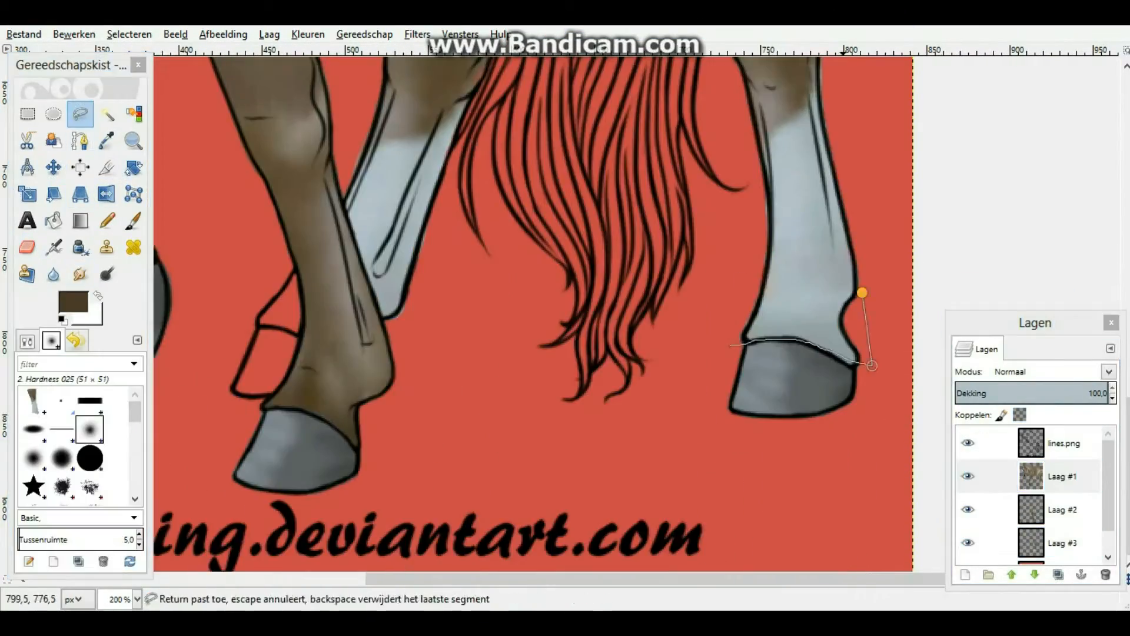
click(26, 247)
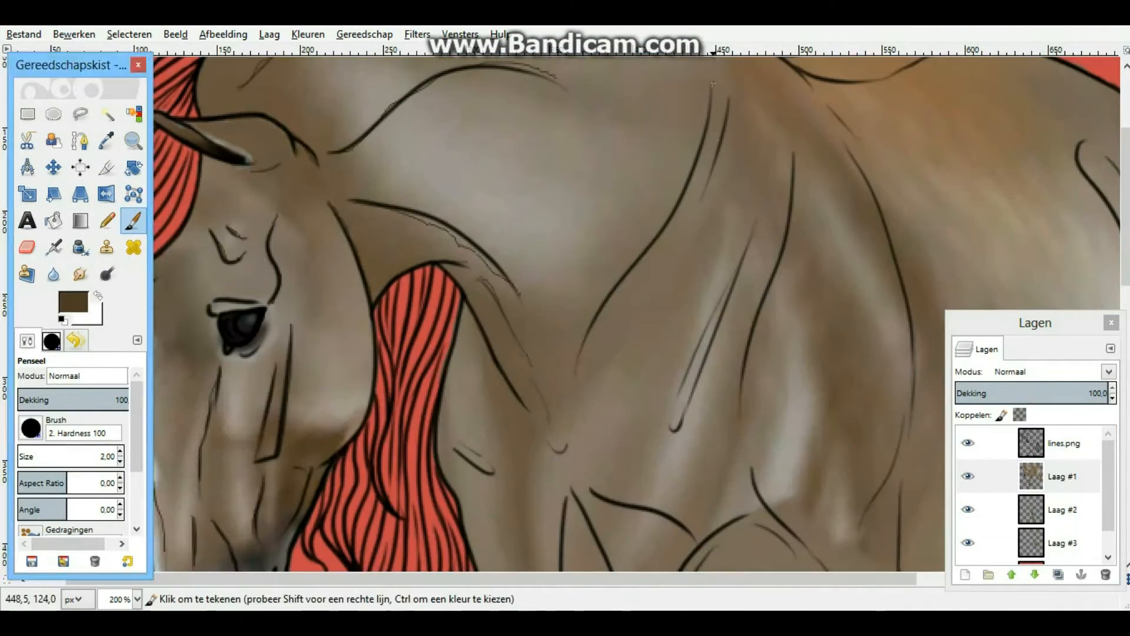
Smudge the shading on the horse's body smooth
scroll(down, 3)
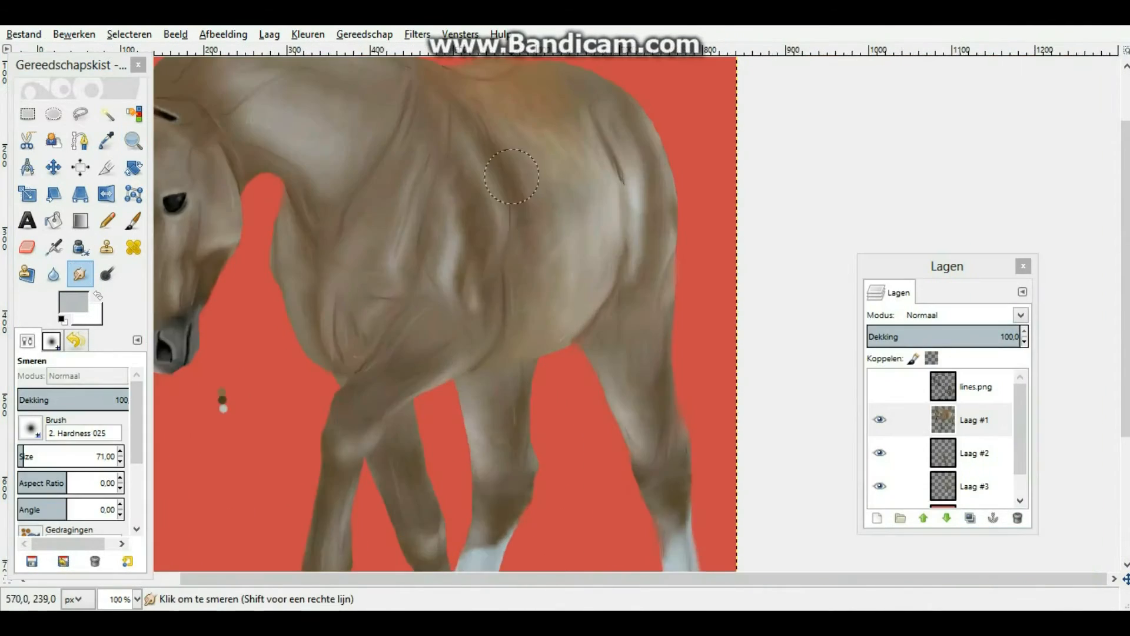
click(133, 142)
text(manen)
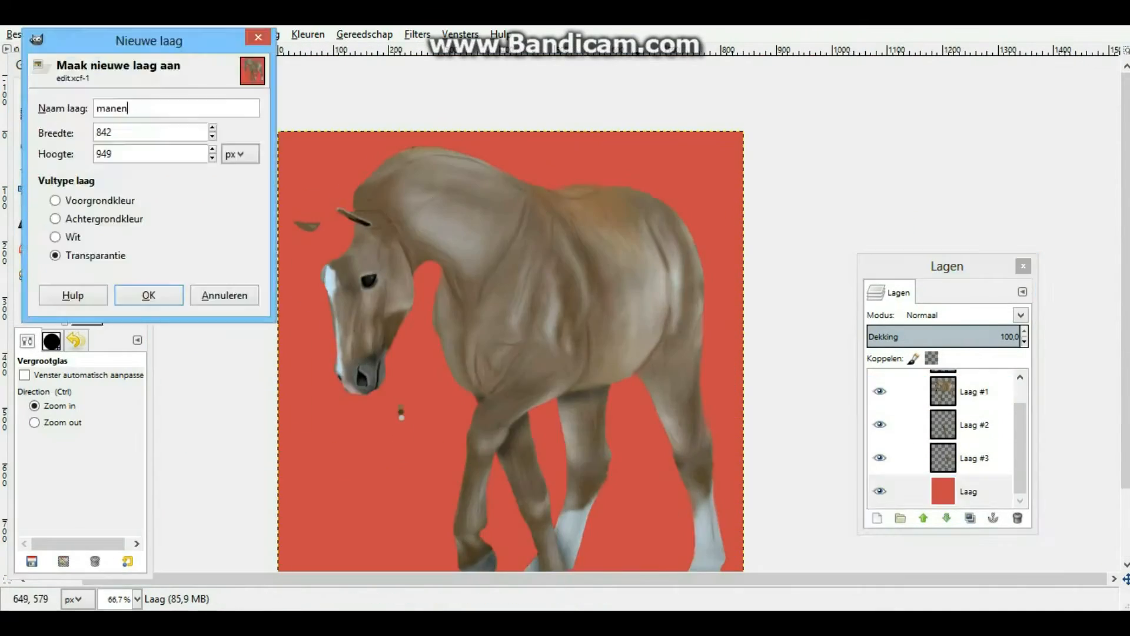
Create the transparent manen layer, then zoom out to view the whole grey tail
click(147, 295)
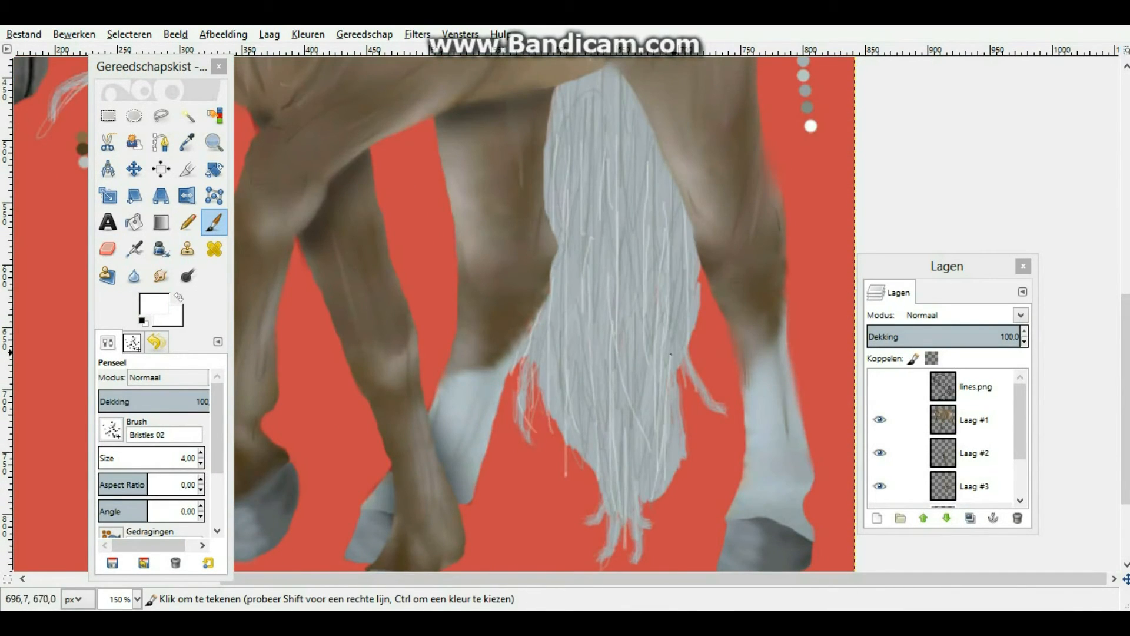
click(213, 142)
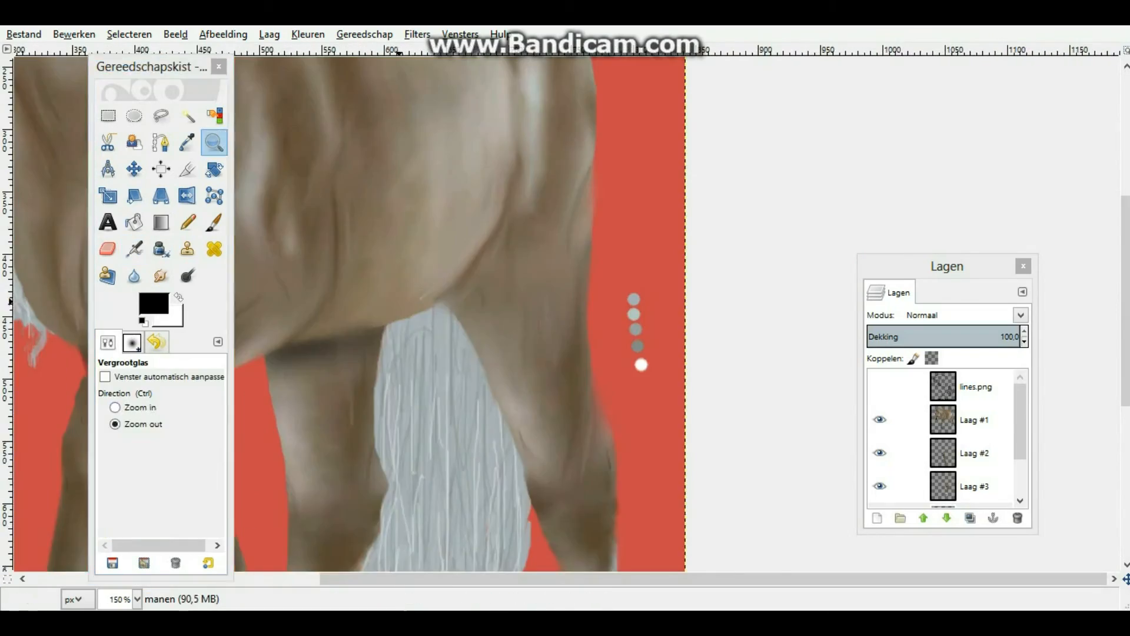